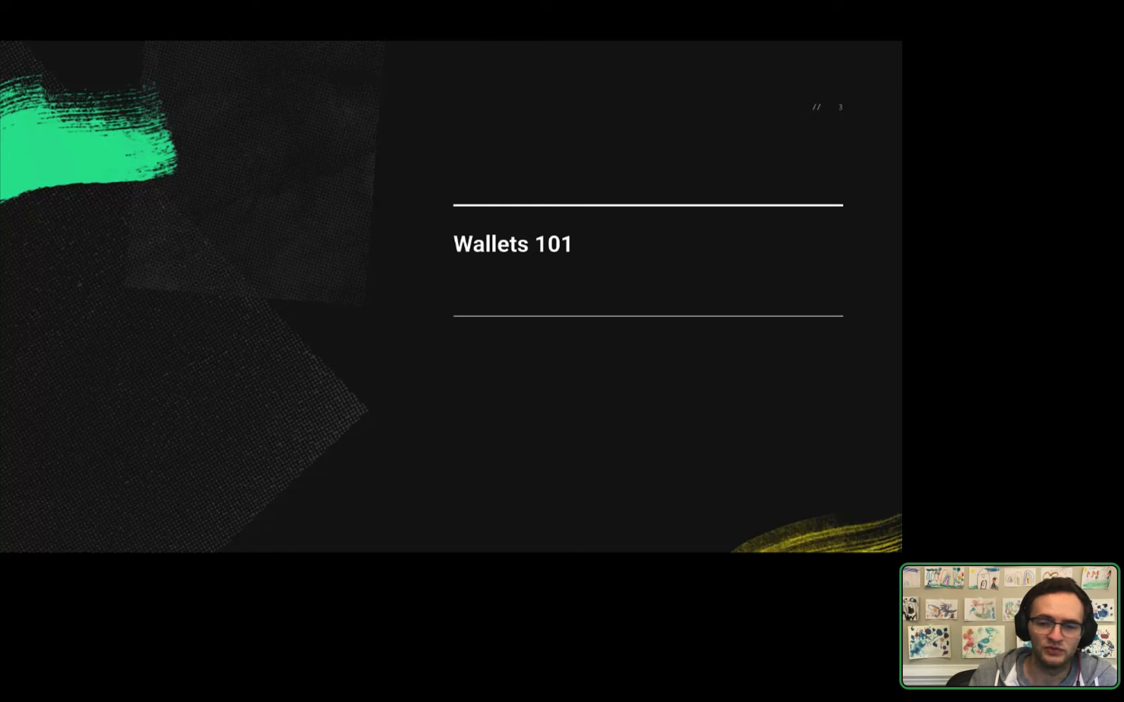
pyautogui.moveTo(819, 446)
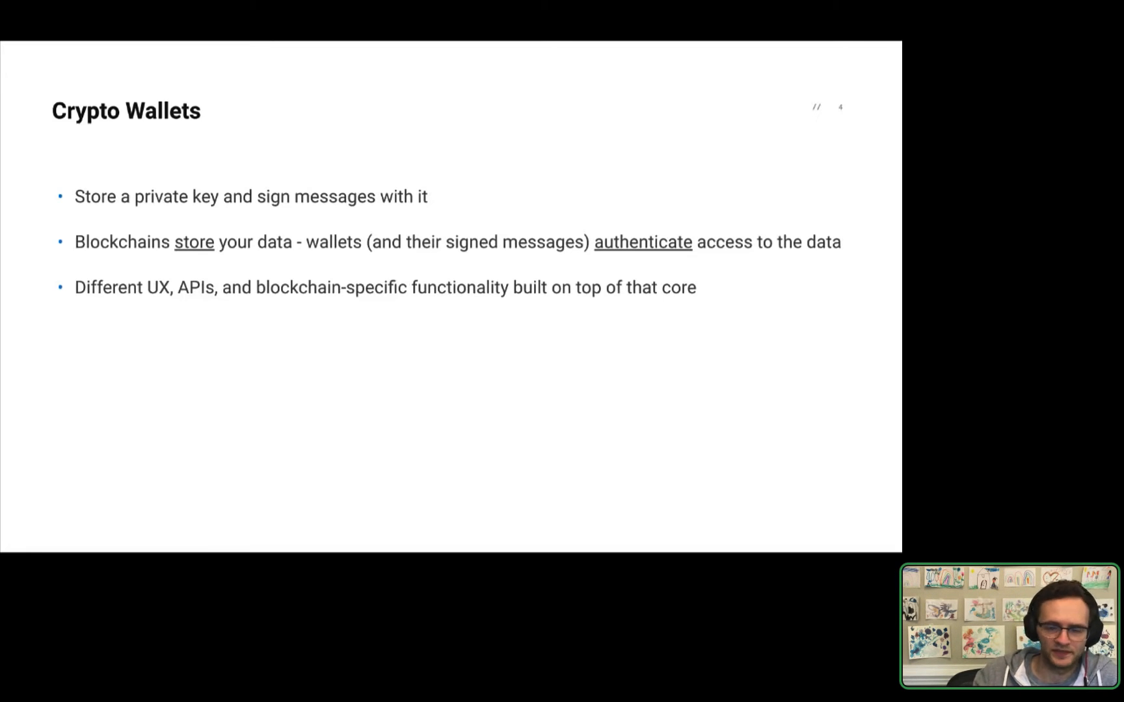
pyautogui.moveTo(845, 427)
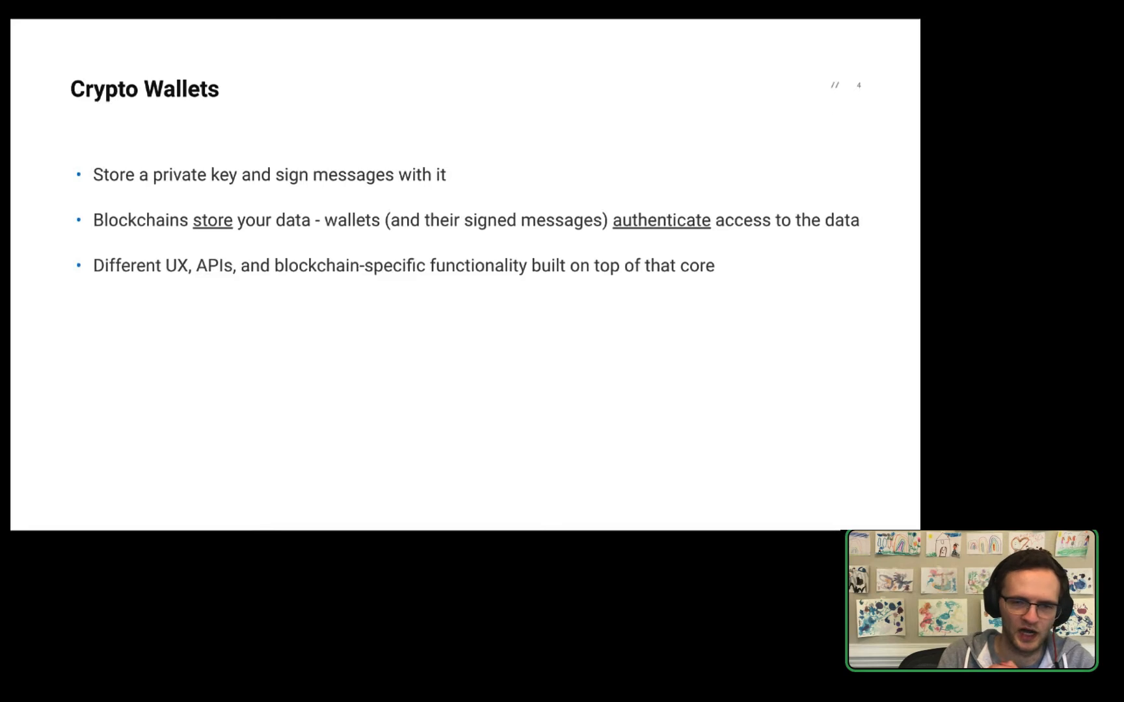
# Step: Advance from Crypto Wallets through Examples to the Wallet APIs slide
pyautogui.press('Right')
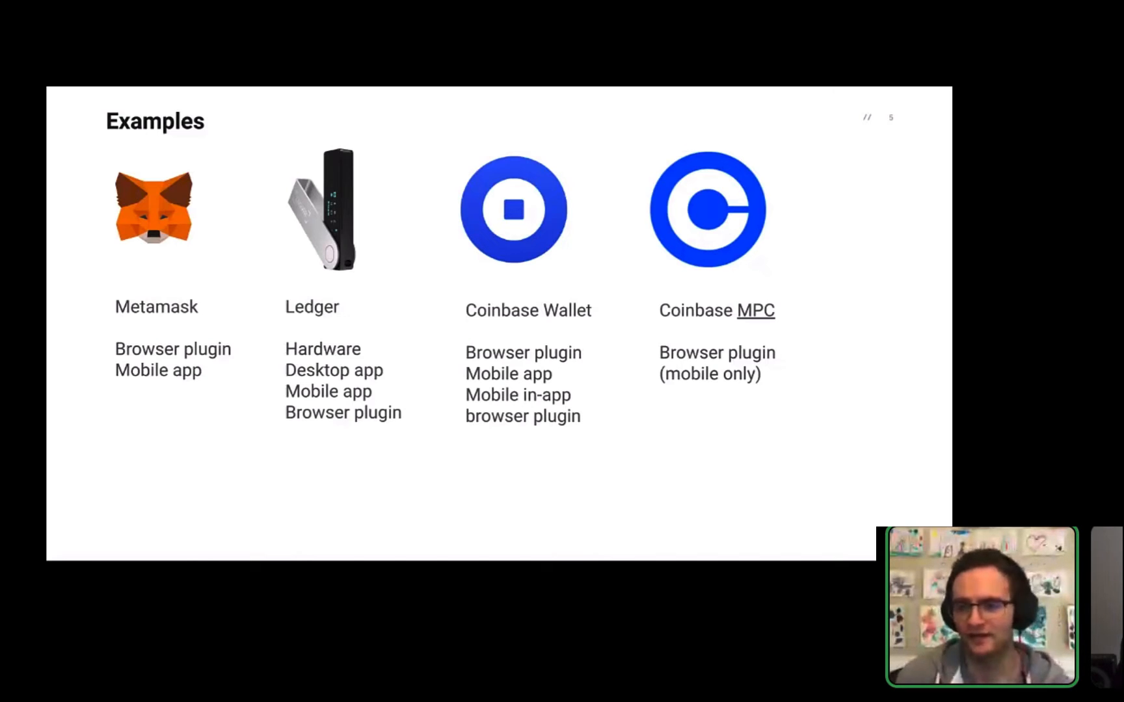
pyautogui.press('Right')
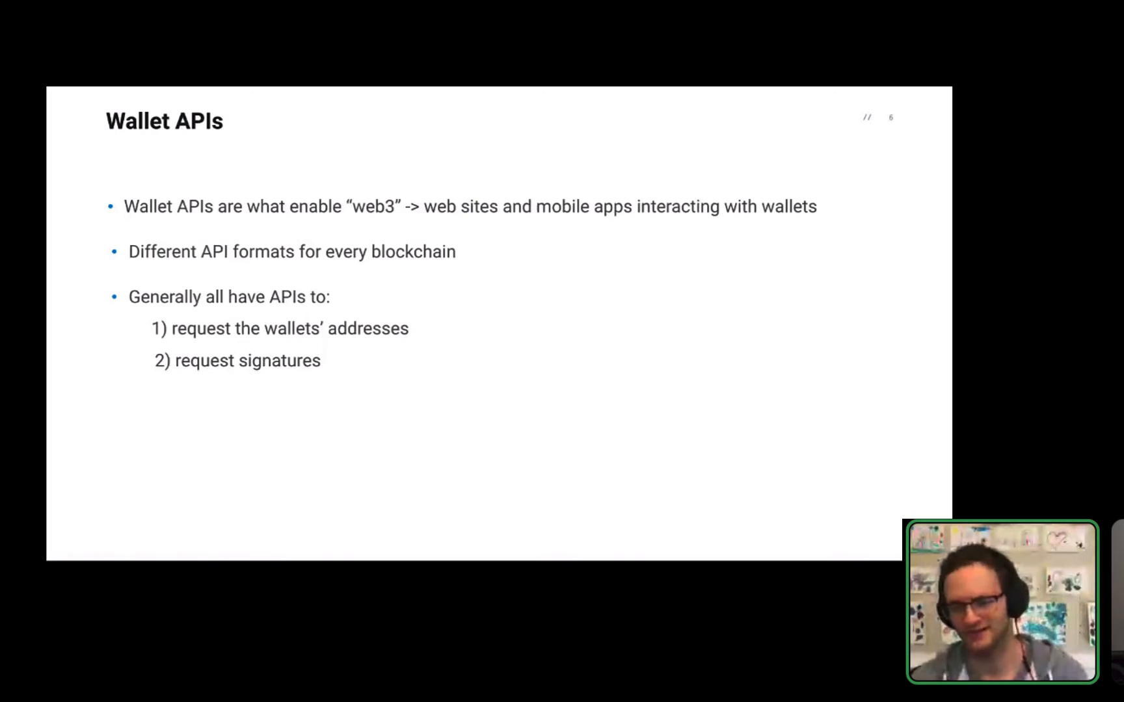
# Step: Advance to the Ethereum Wallet APIs slide showing the desktop-web-app-to-mobile-wallet point
pyautogui.press('right')
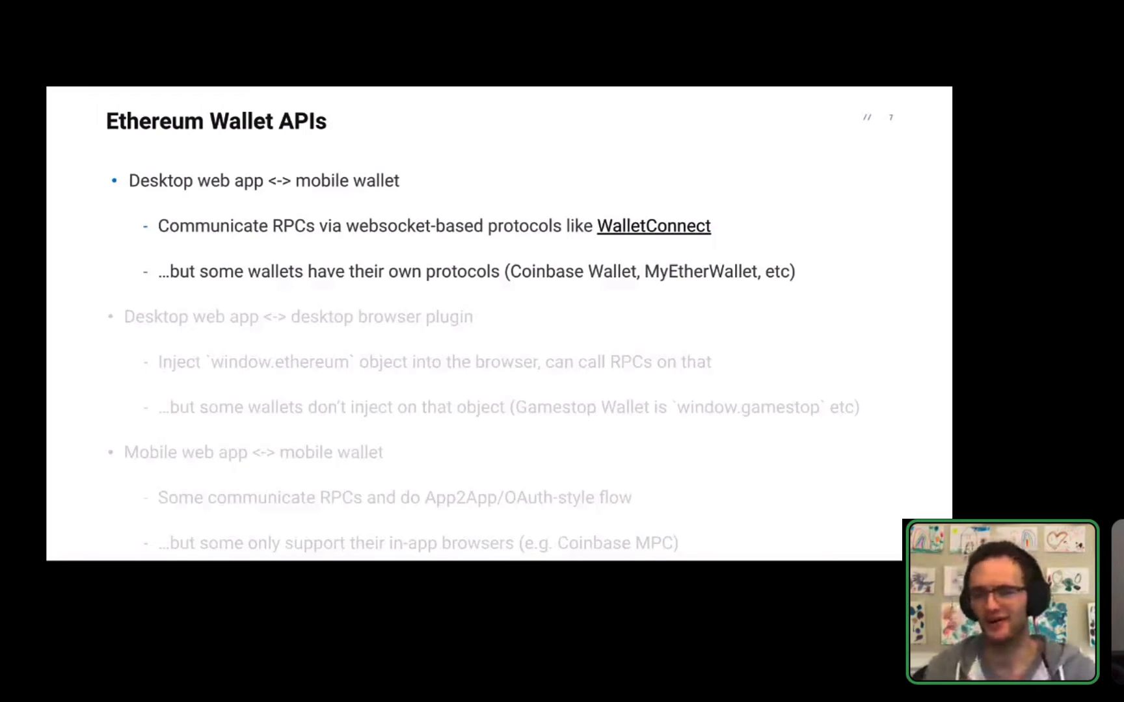
# Step: Reveal the desktop browser plugin points, then reach the Plaid Wallet Onboard mockup slide
pyautogui.press('right')
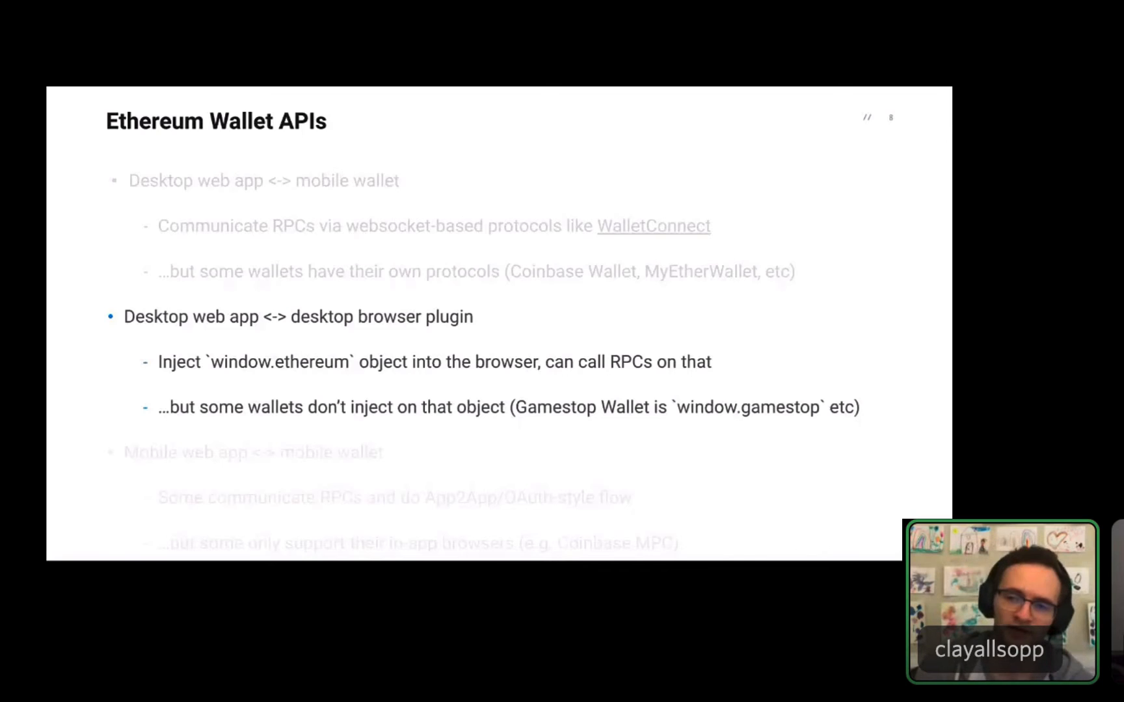
pyautogui.press('right')
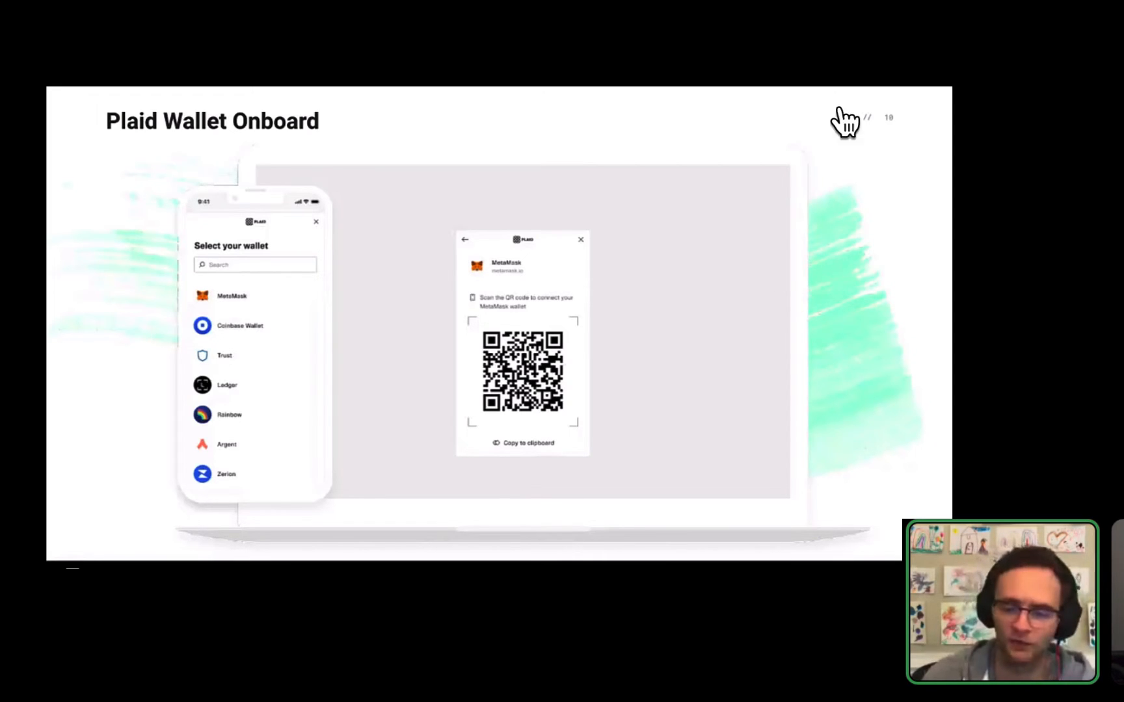
# Step: Advance through the Plaid Wallet Onboard benefits slide to the Without Plaid code slide
pyautogui.press('Right')
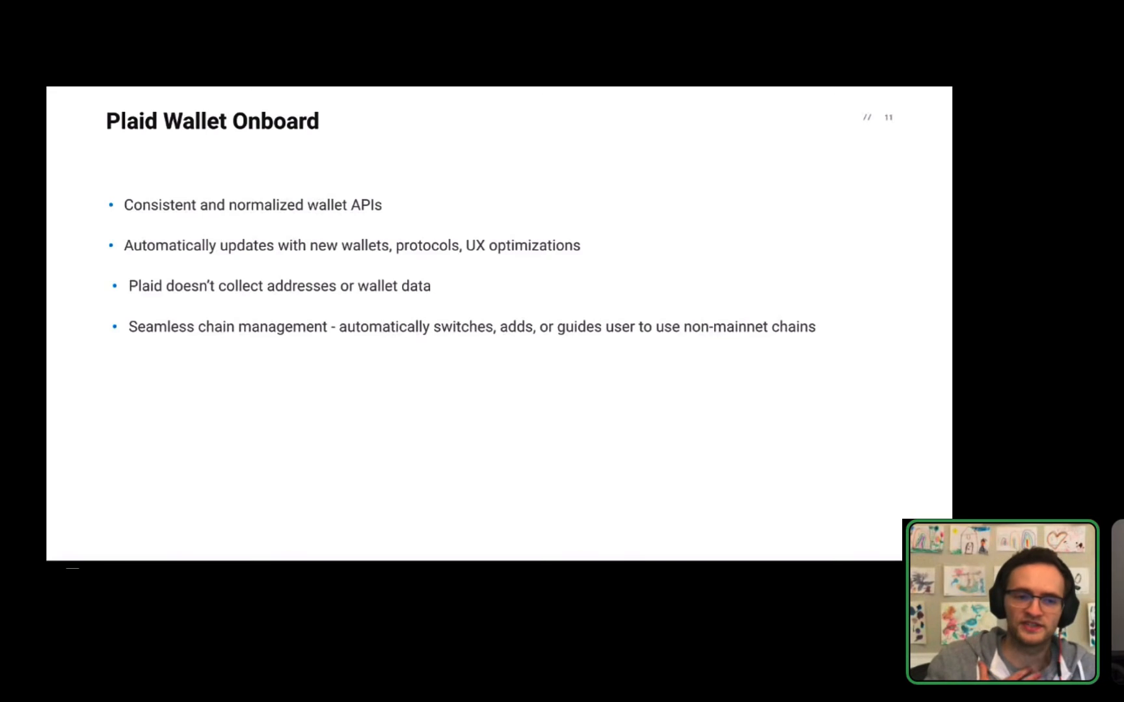
pyautogui.press('Right')
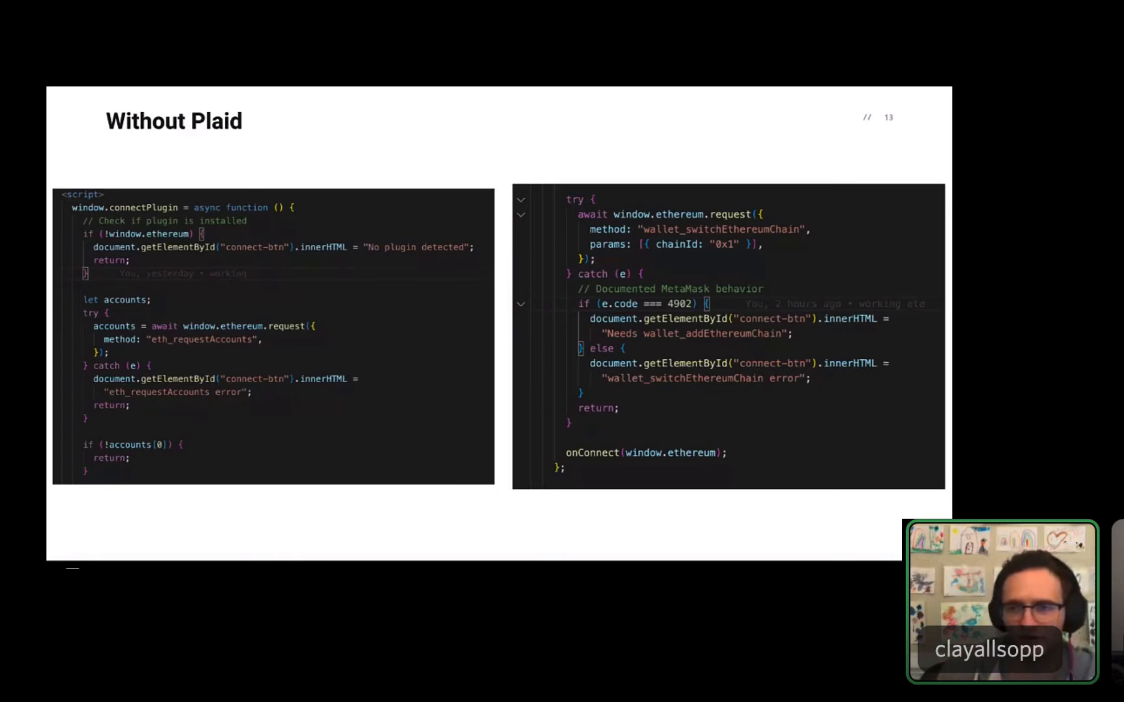
pyautogui.press('Right')
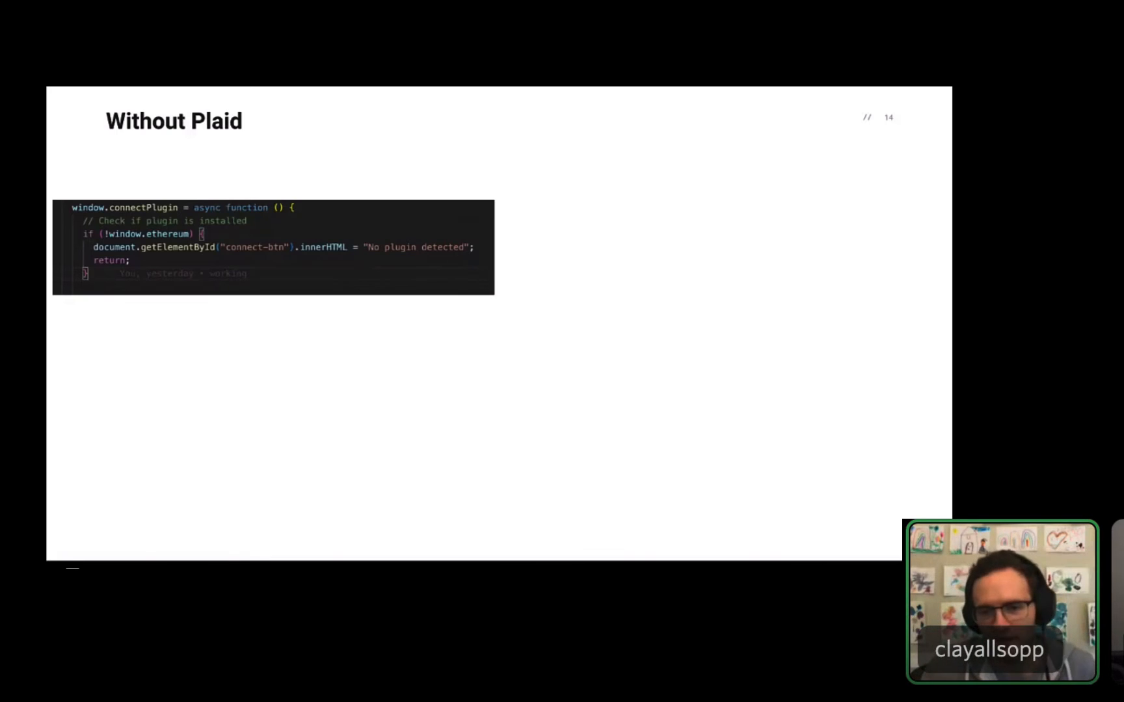
# Step: Advance through the account-request code to the chain-switching error-handling snippet
pyautogui.press('right')
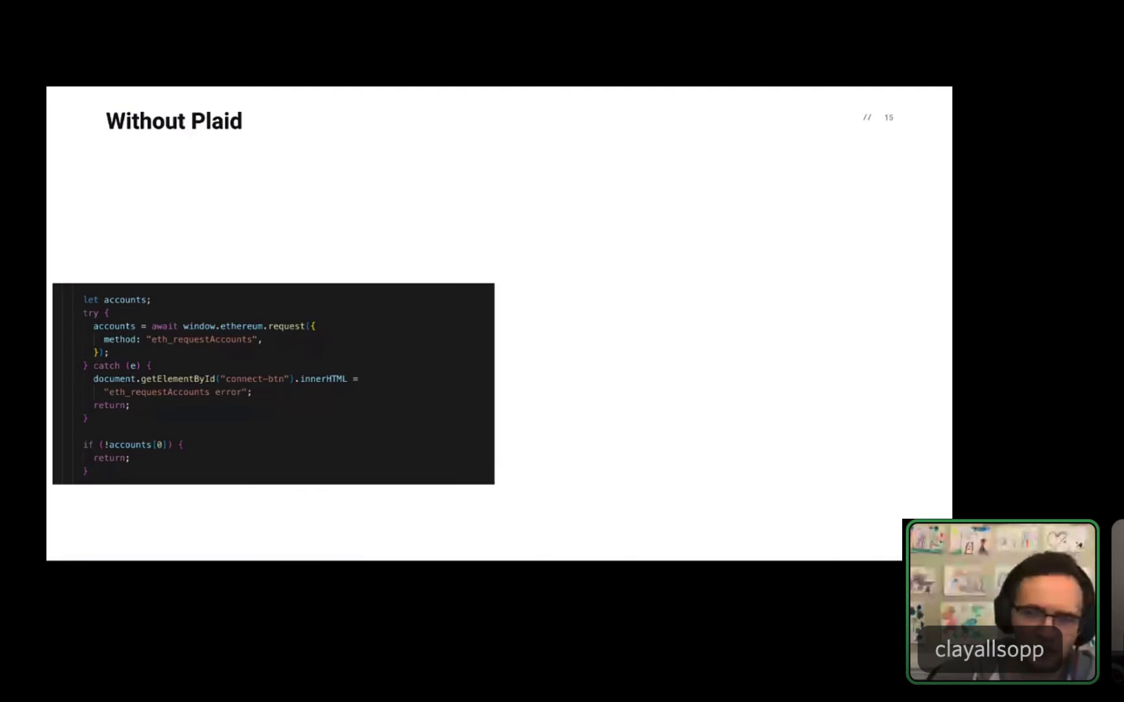
pyautogui.press('Right')
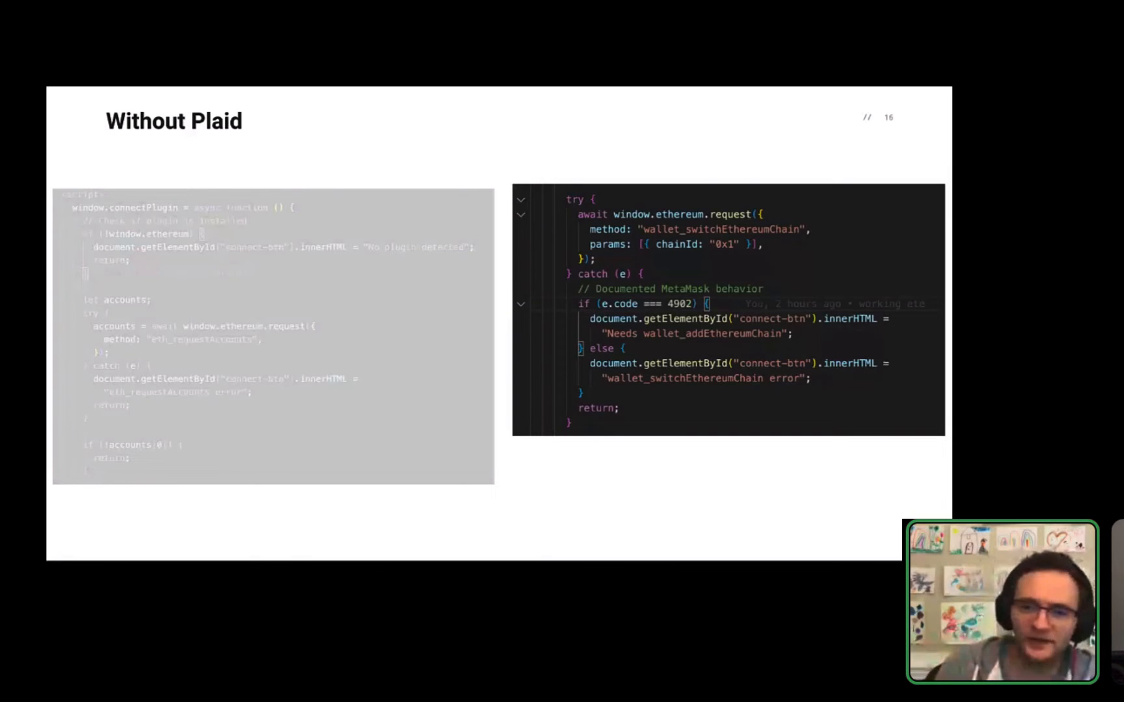
# Step: Show the onConnect and complete Without Plaid code, then reach the Add Link Script slide
pyautogui.press('right')
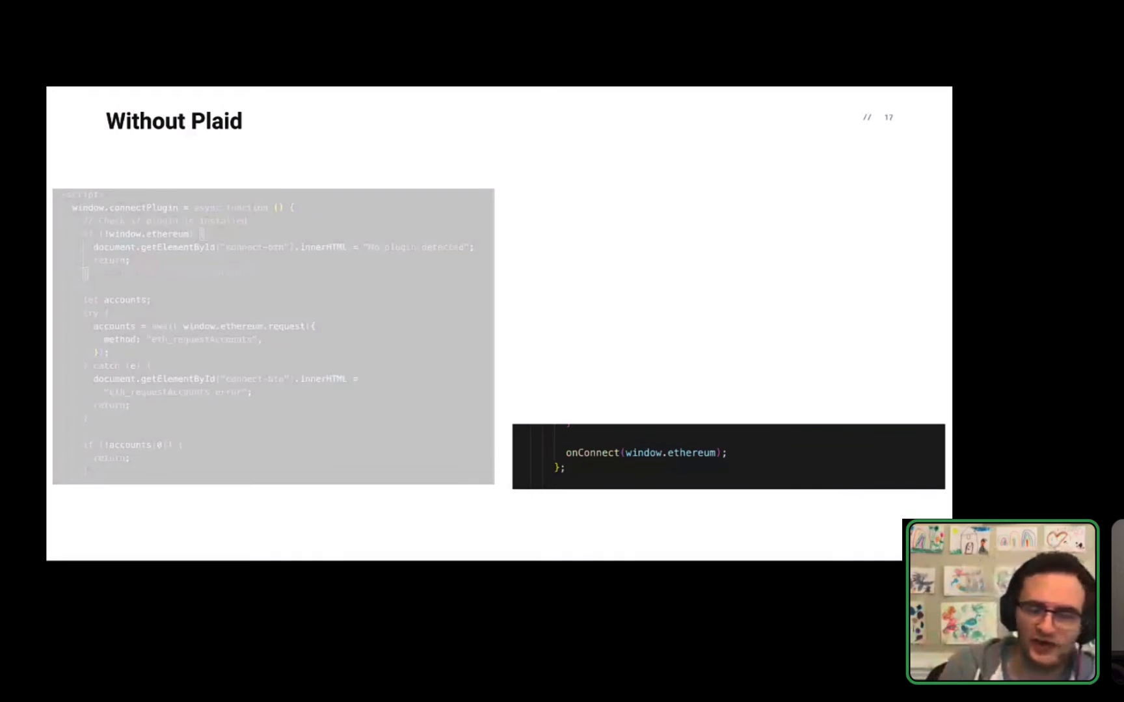
pyautogui.press('right')
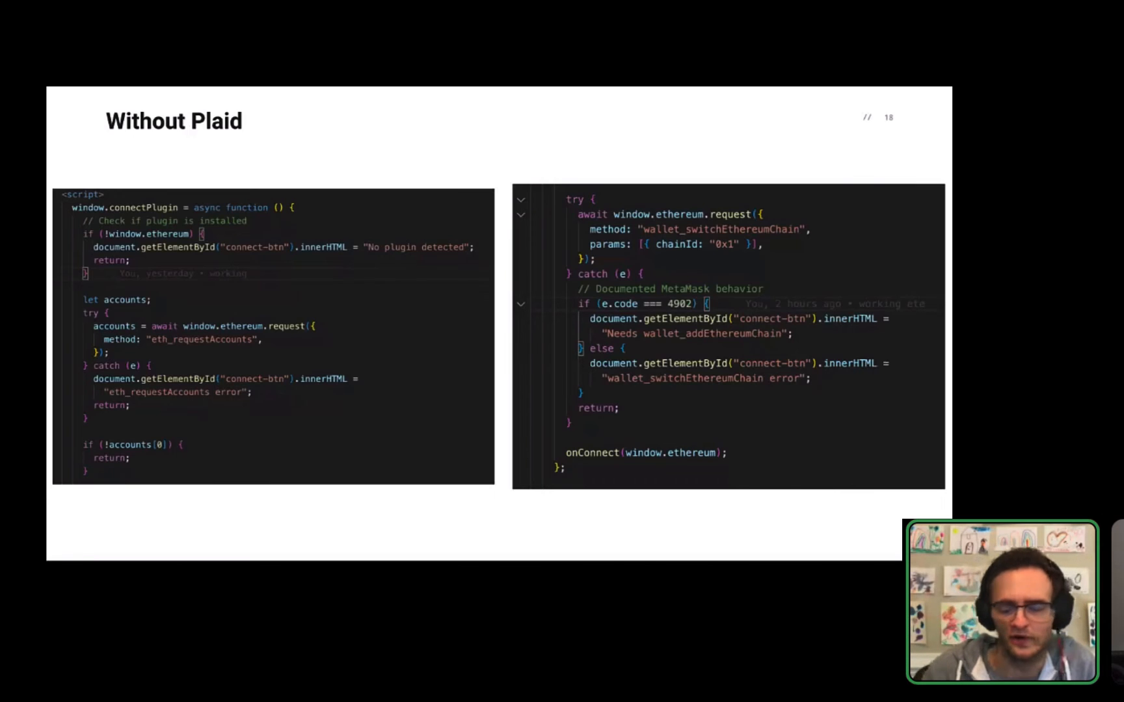
pyautogui.press('Right')
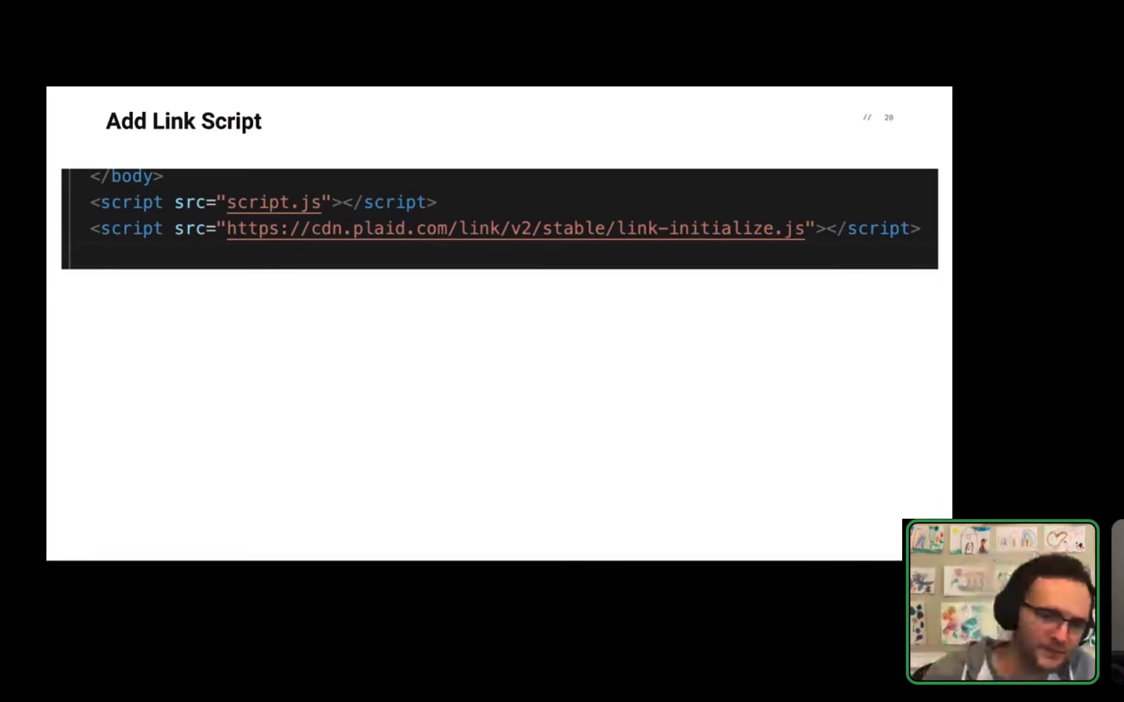
# Step: Reach the Configure Wallet Onboard code, then its opening connectPlaid lines only
pyautogui.press('Right')
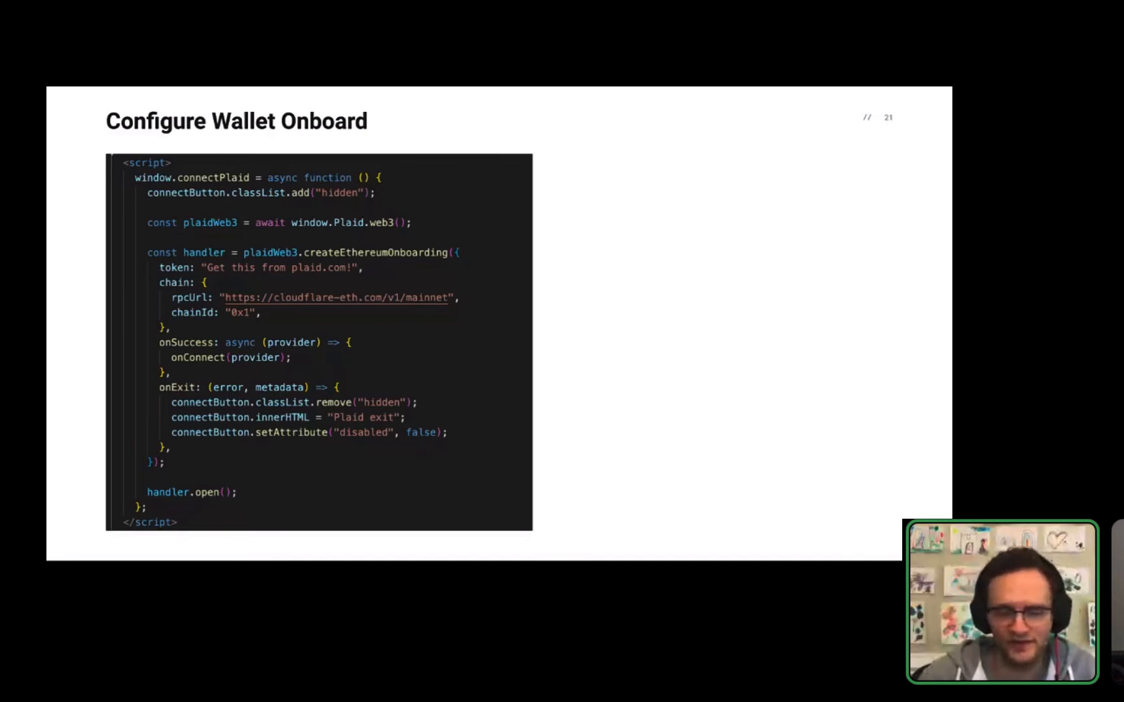
pyautogui.press('Right')
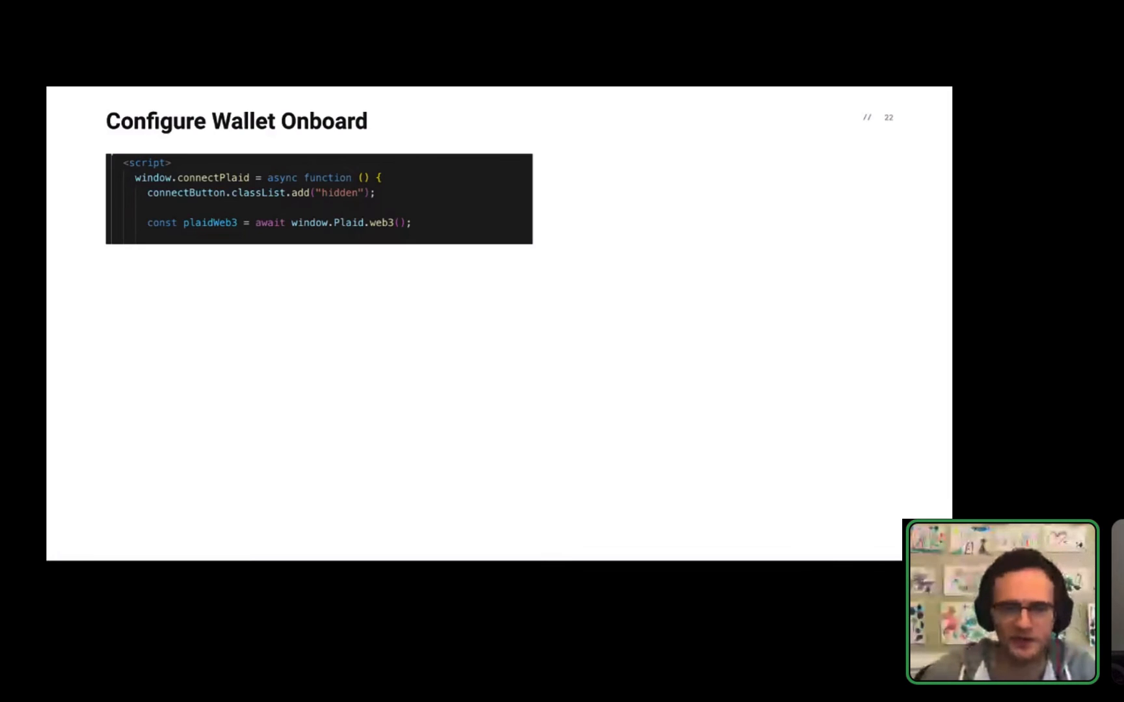
# Step: Reveal handler creation, token and chain settings, ending on the handler.open() slide
pyautogui.press('Right')
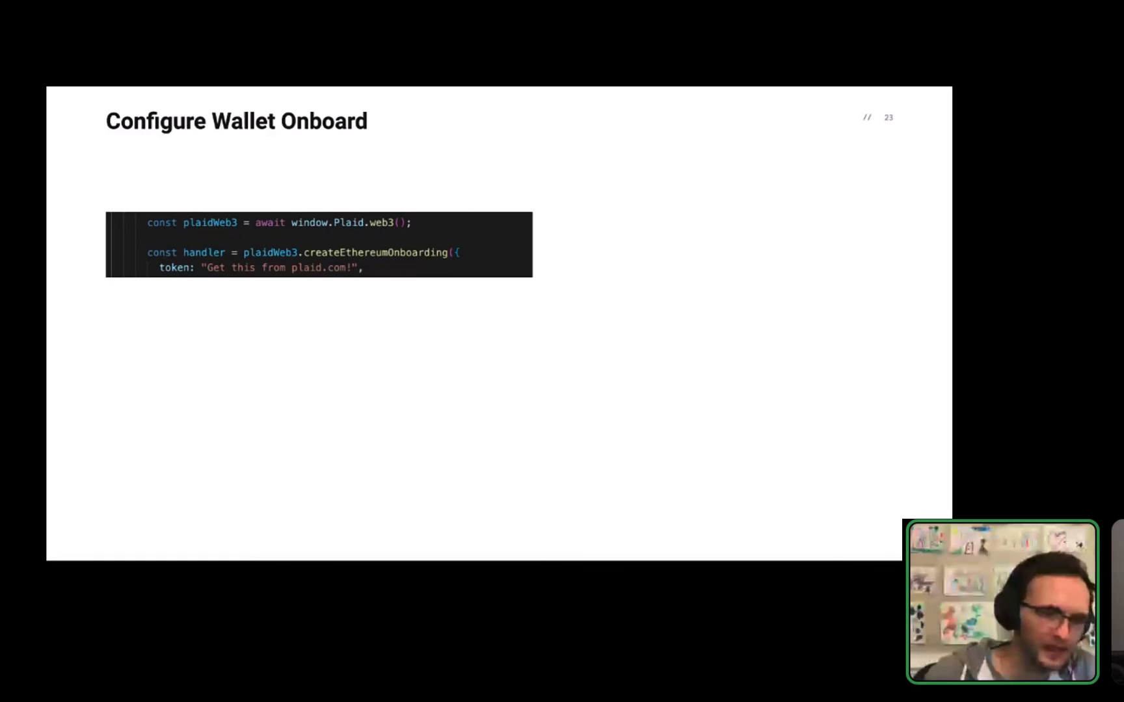
pyautogui.press('right')
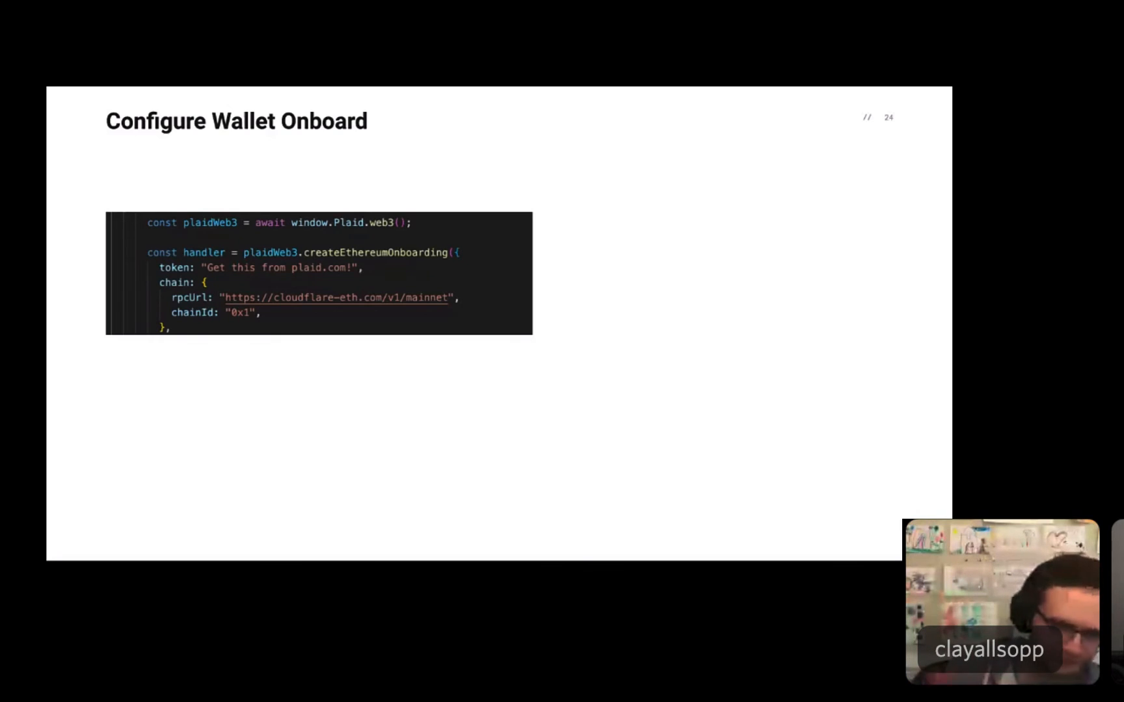
pyautogui.press('Right')
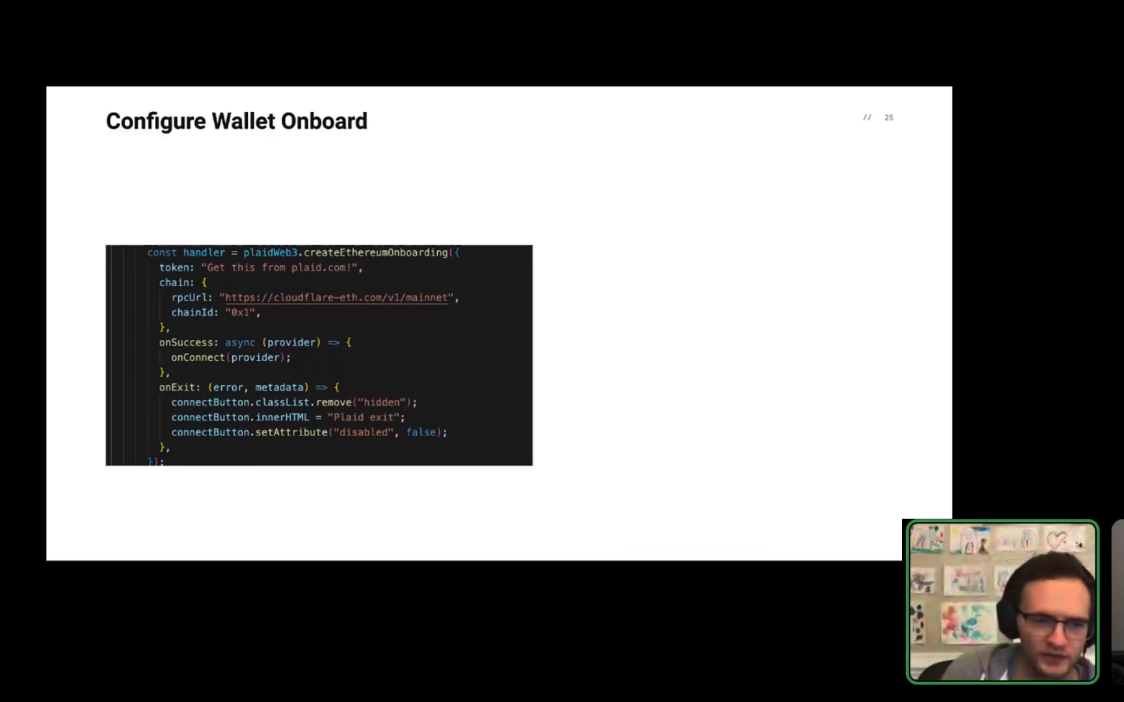
pyautogui.press('Right')
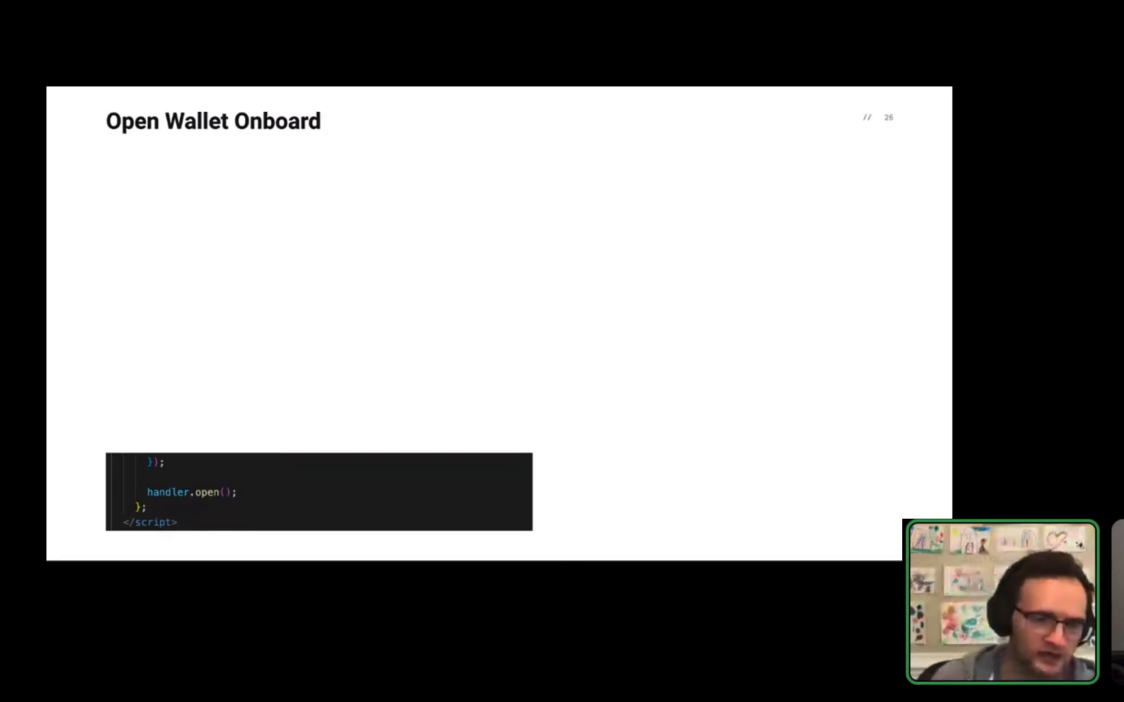
# Step: Advance to the (Optional) Re-use existing connections code slide
pyautogui.press('right')
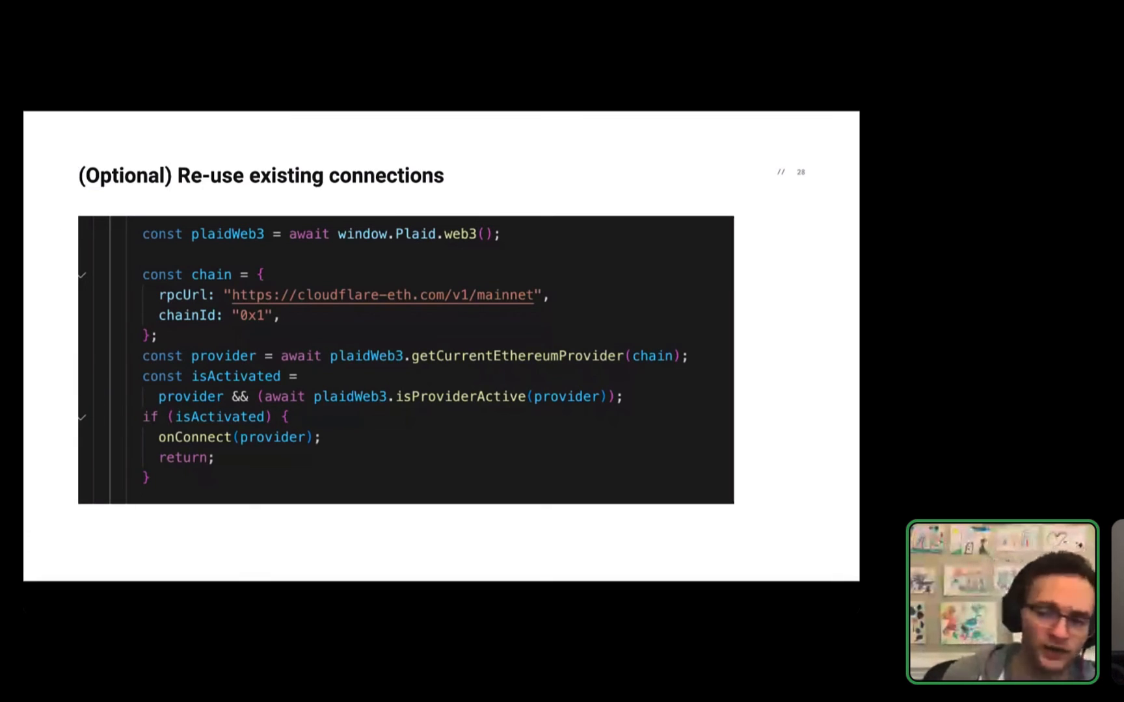
# Step: Pass the Uses section title to the Token minting & gating slide
pyautogui.press('right')
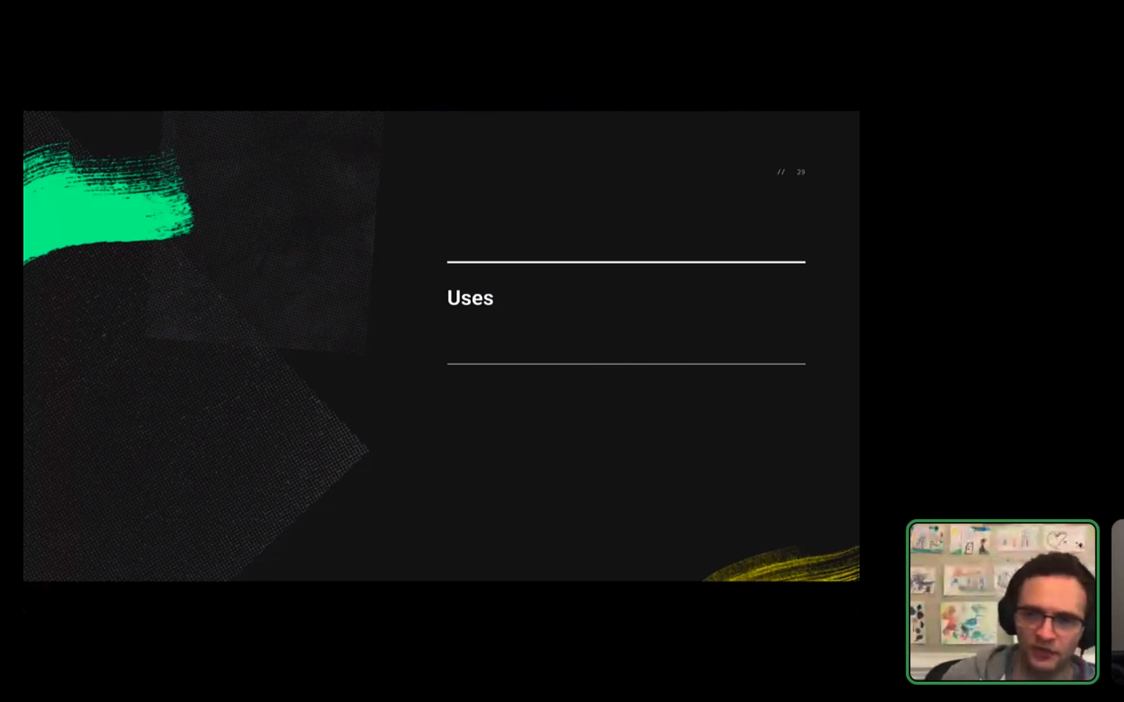
pyautogui.press('right')
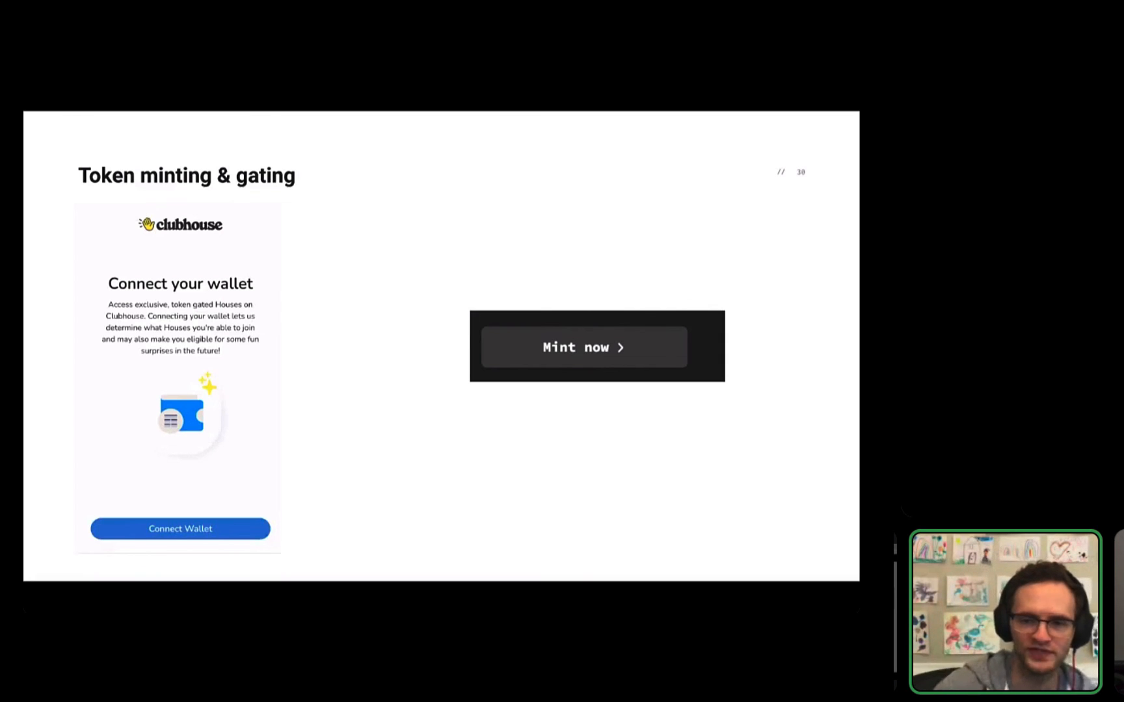
# Step: Advance to the Insights & management slide with wallet score and performance dashboard
pyautogui.press('Right')
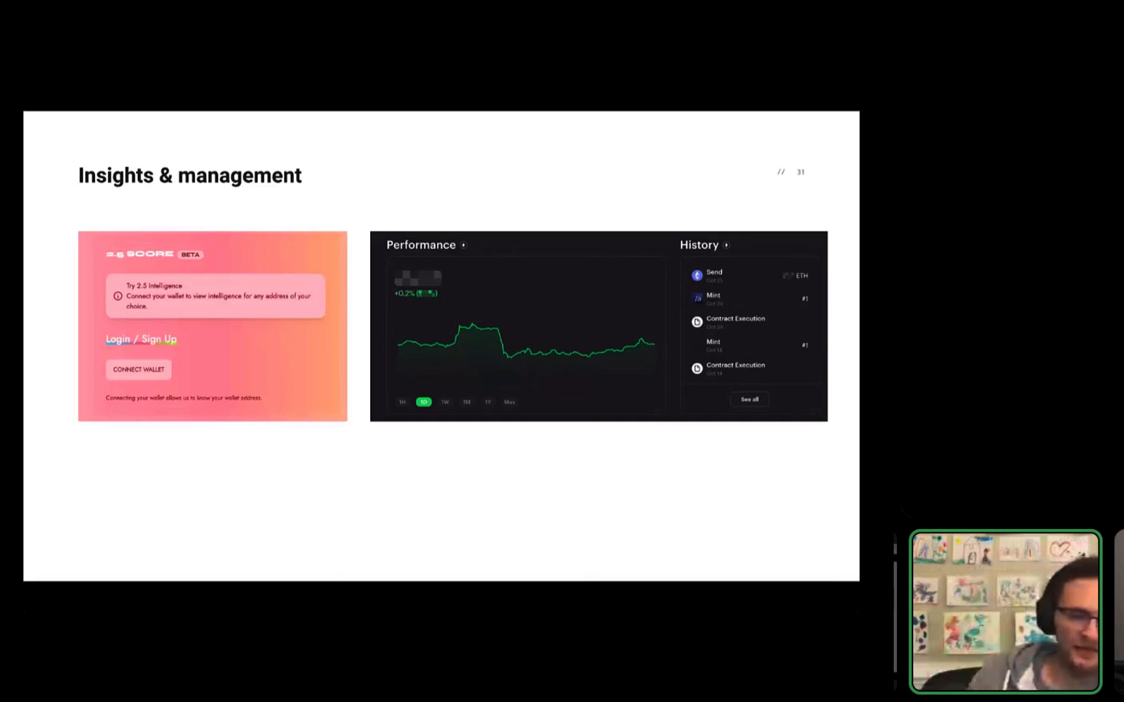
# Step: Step past the Authentication Sign-In with Ethereum slide and end on the AMA title
pyautogui.press('Right')
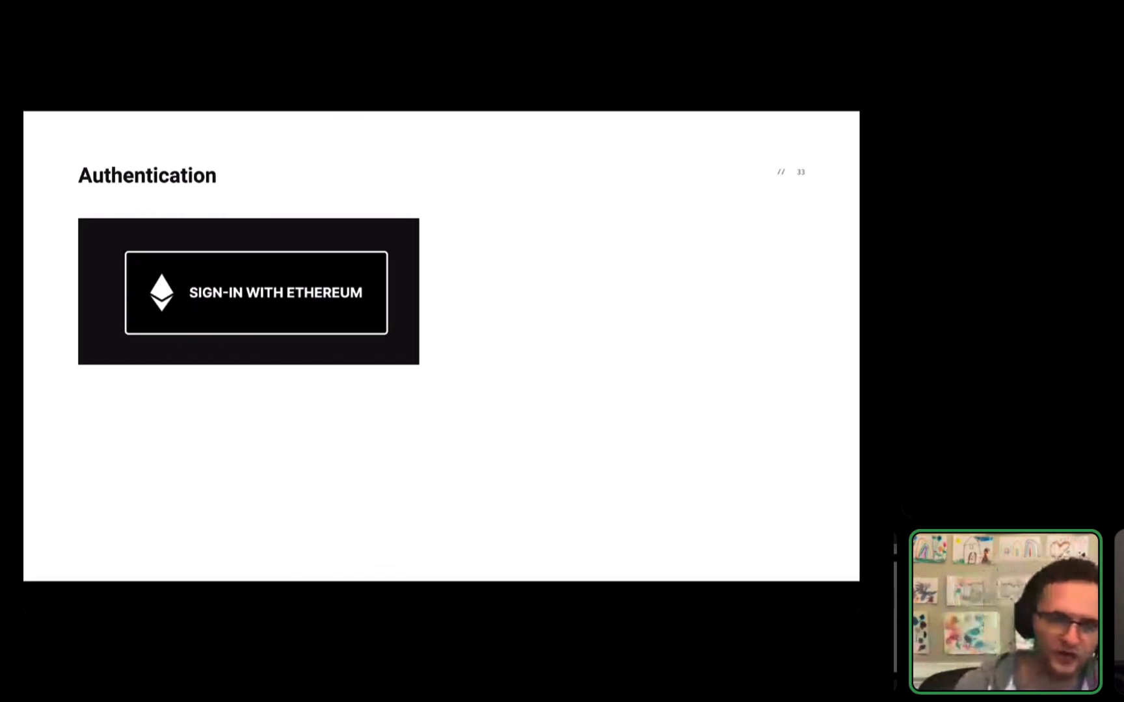
pyautogui.press('Right')
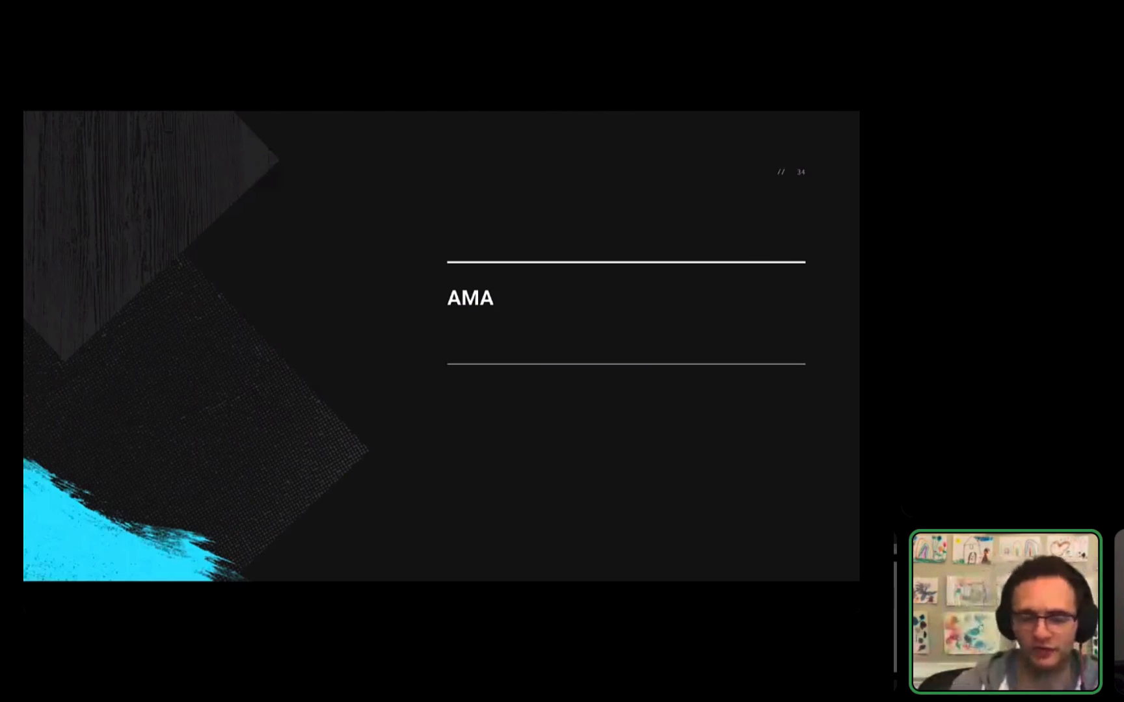